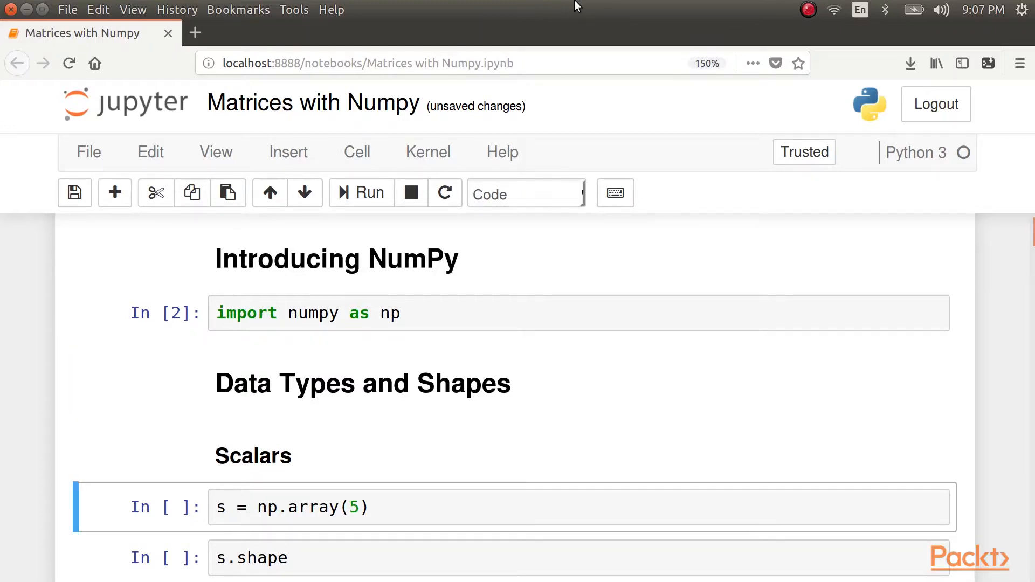
Run the cells creating scalar s and showing its shape.
click(361, 193)
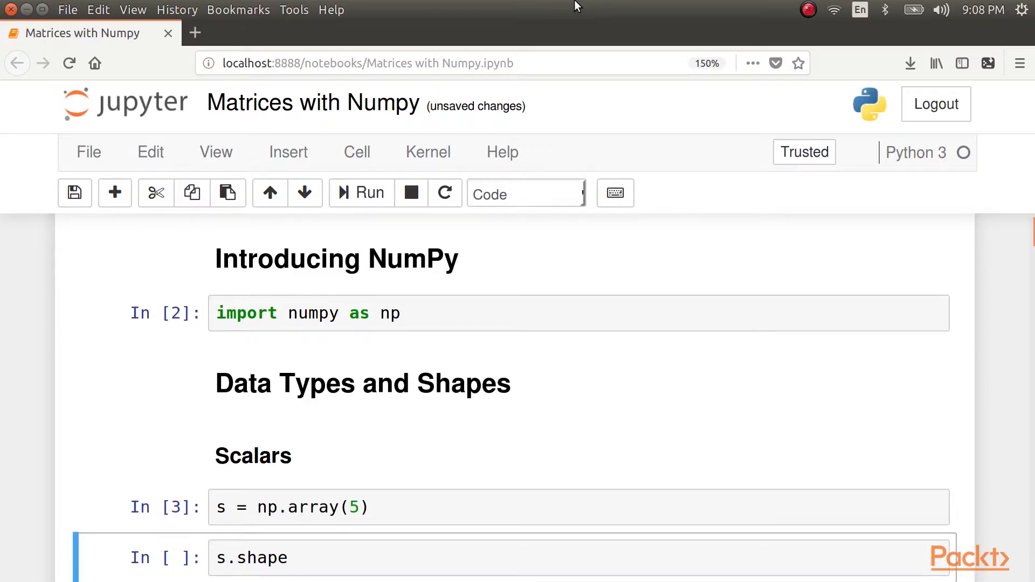
click(370, 192)
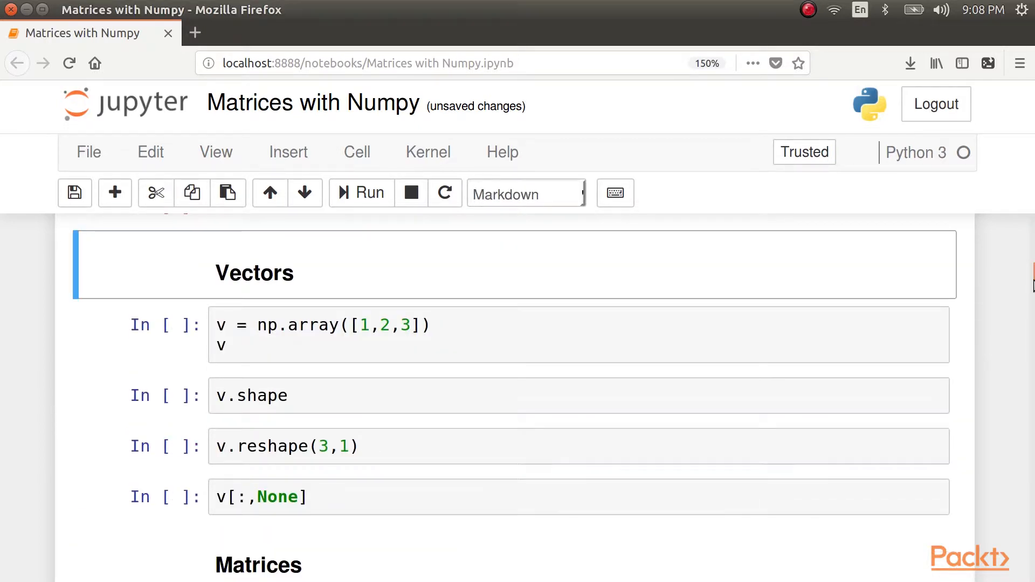
Run the cells creating vector v as array([1, 2, 3]) and showing its shape.
click(361, 193)
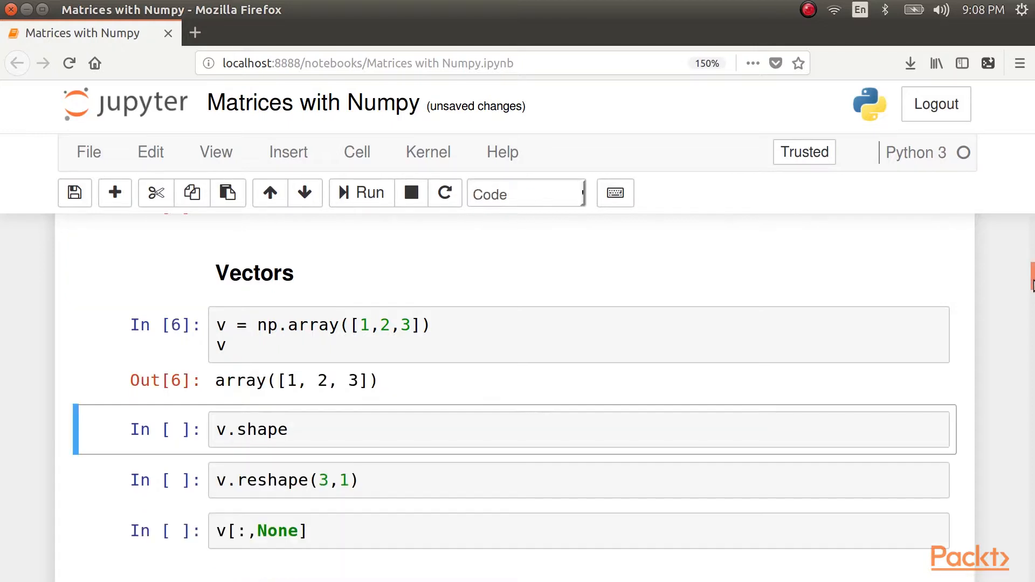
click(360, 193)
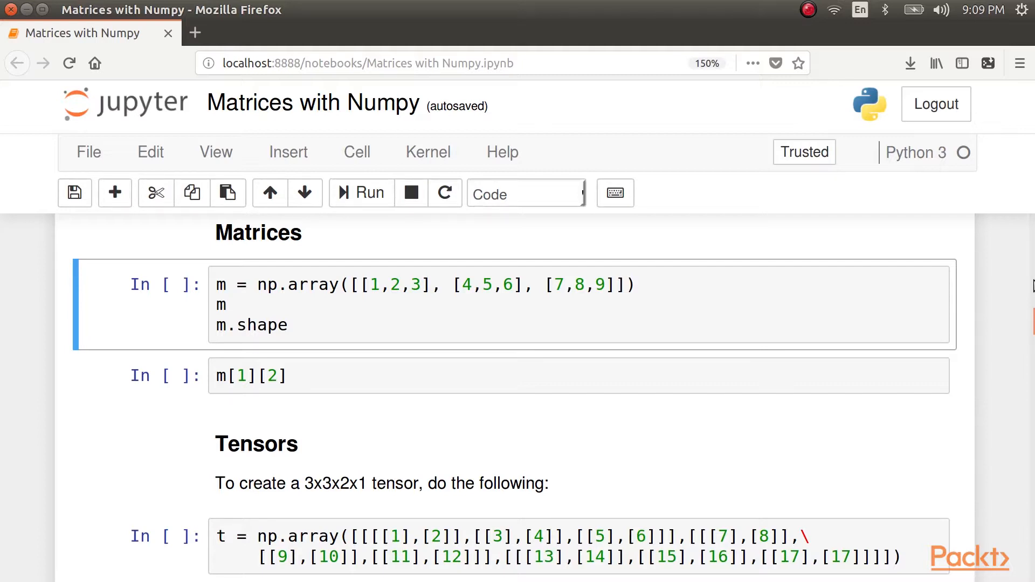
Run the cell building matrix m and displaying its shape.
click(362, 193)
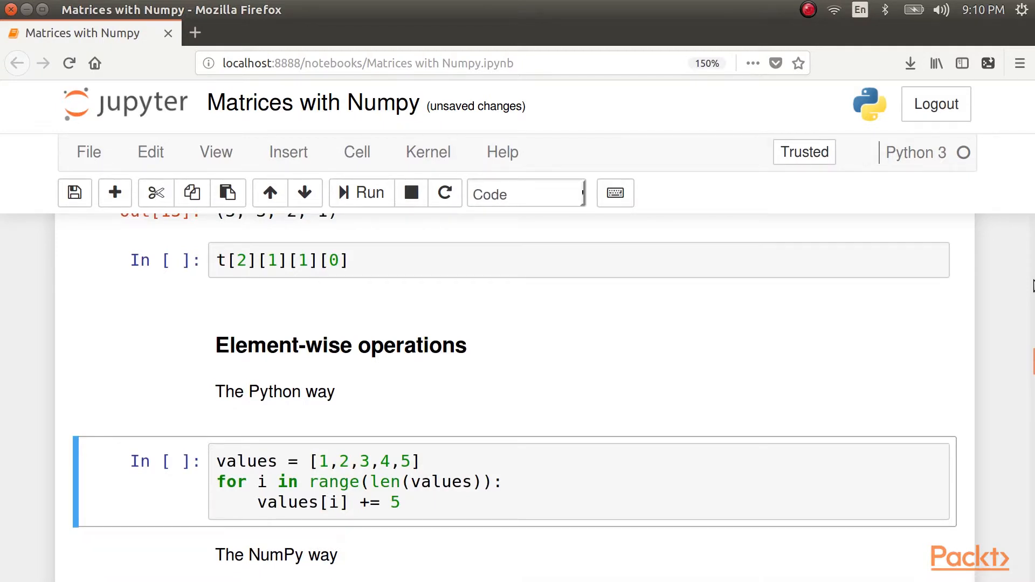
Run the NumPy-way cell adding 5 to get array([6, 7, 8, 9, 10]), then the next heading.
scroll(down, 3)
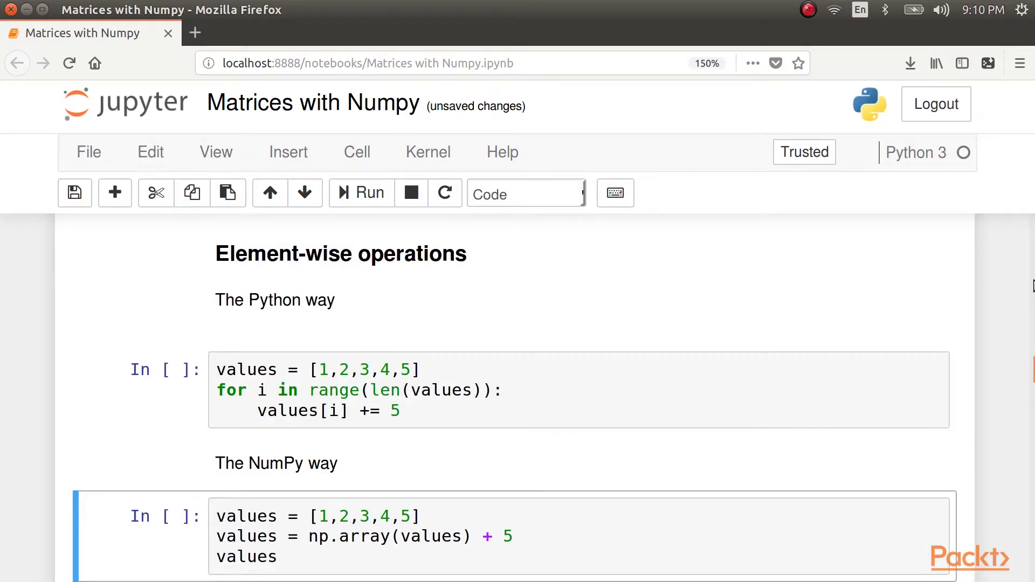
click(361, 193)
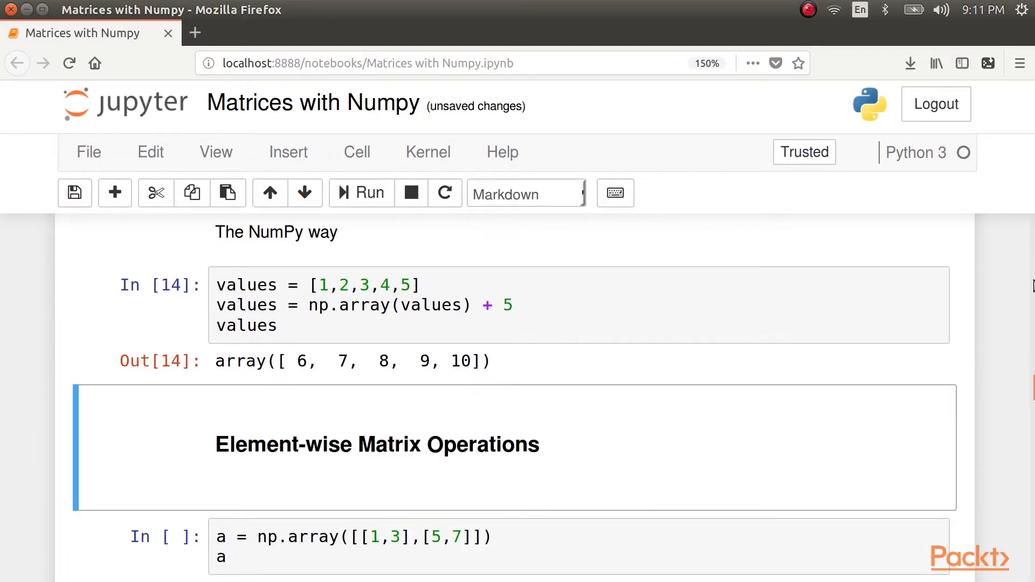
click(515, 538)
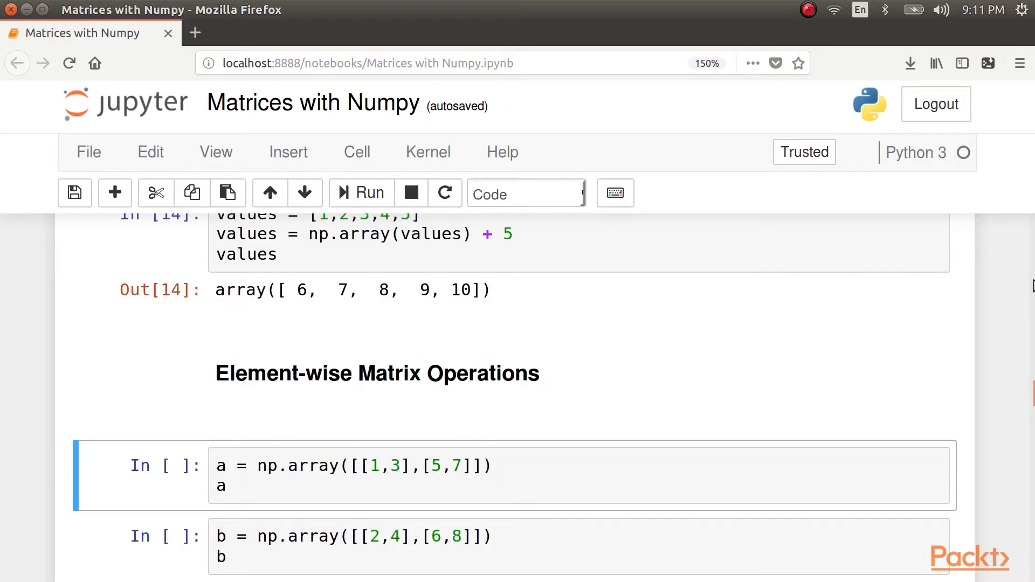
Run the cells creating matrices a and b.
click(361, 194)
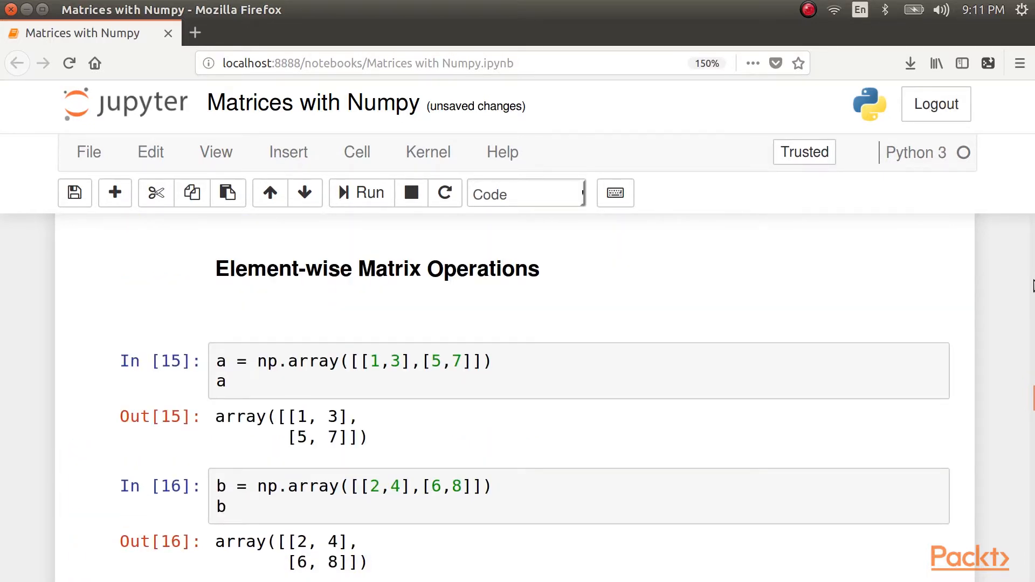
click(360, 193)
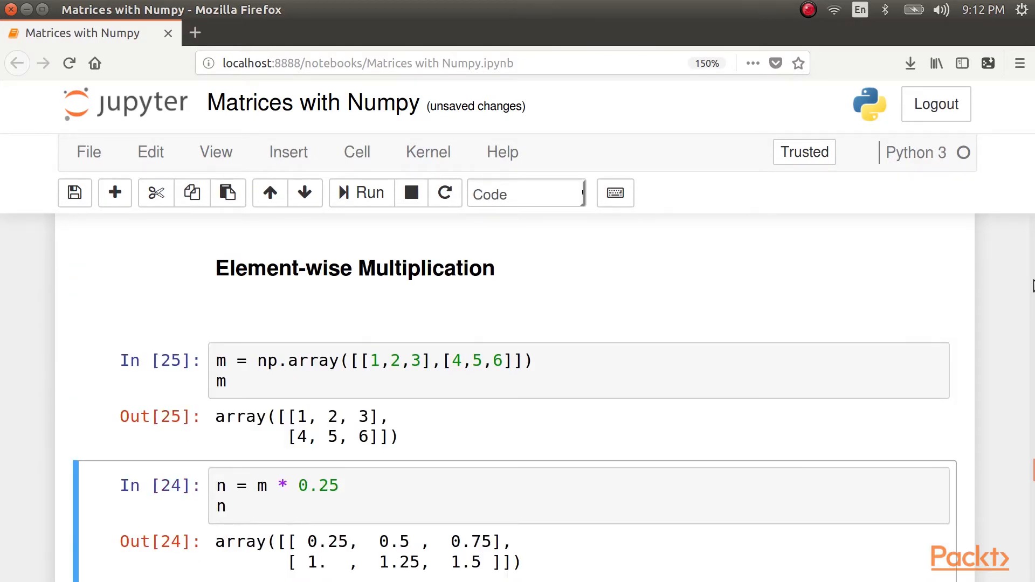
Rerun the cell computing n as m times 0.25 and scroll to the multiplication results.
click(360, 193)
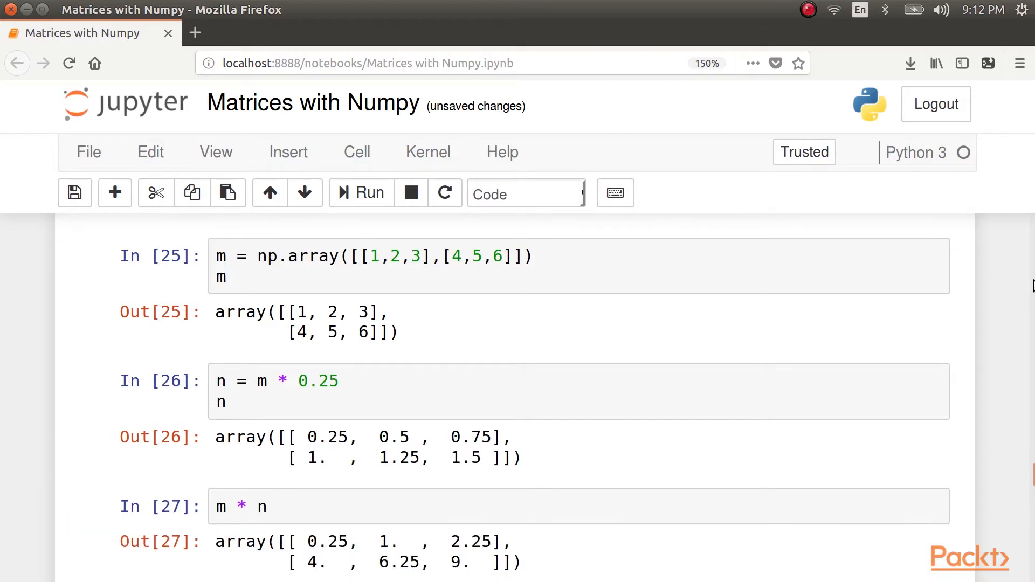
scroll(down, 3)
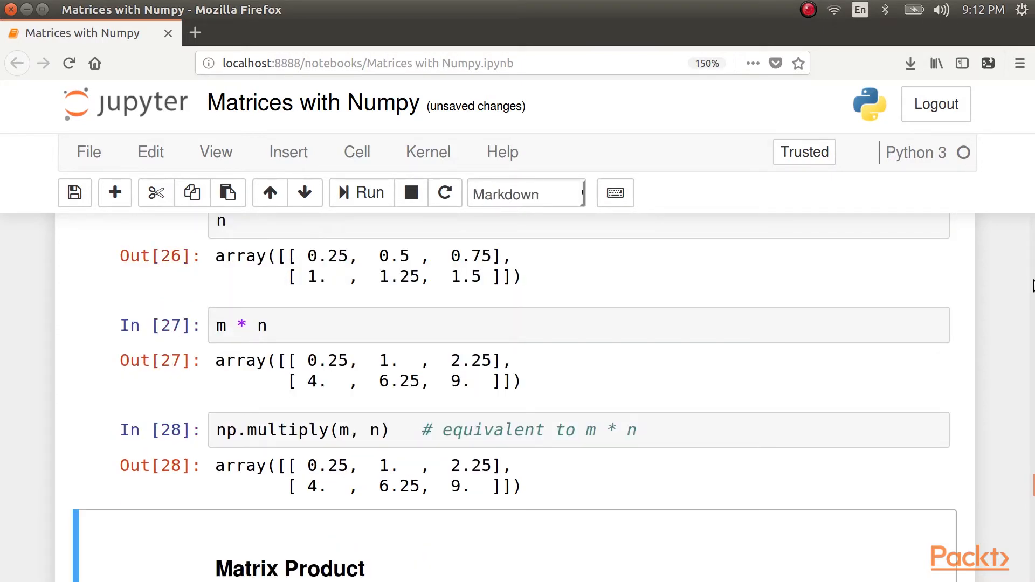
scroll(down, 3)
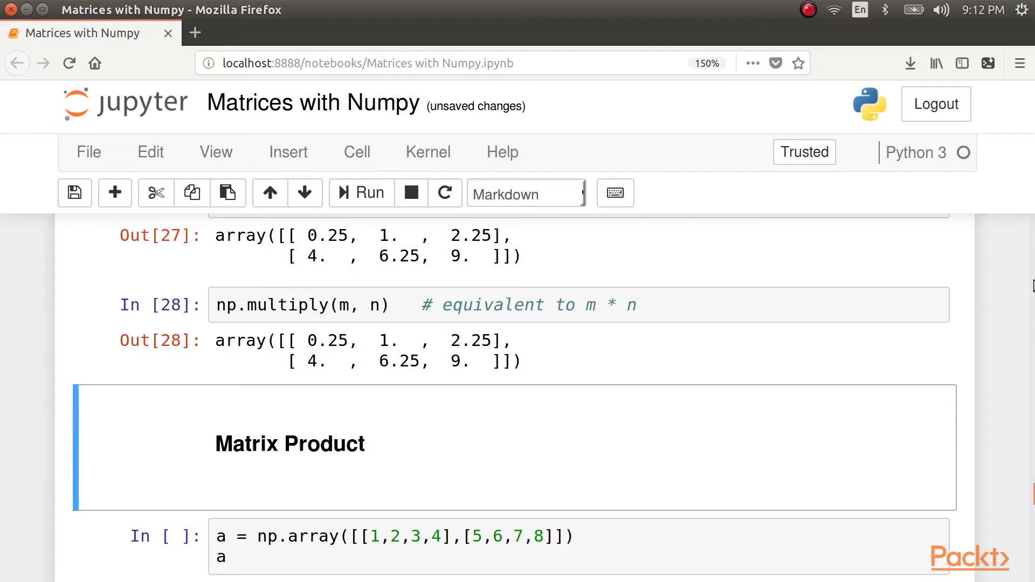
Run the cell creating the 2x4 matrix a and scroll to its shape and matrix b.
click(360, 193)
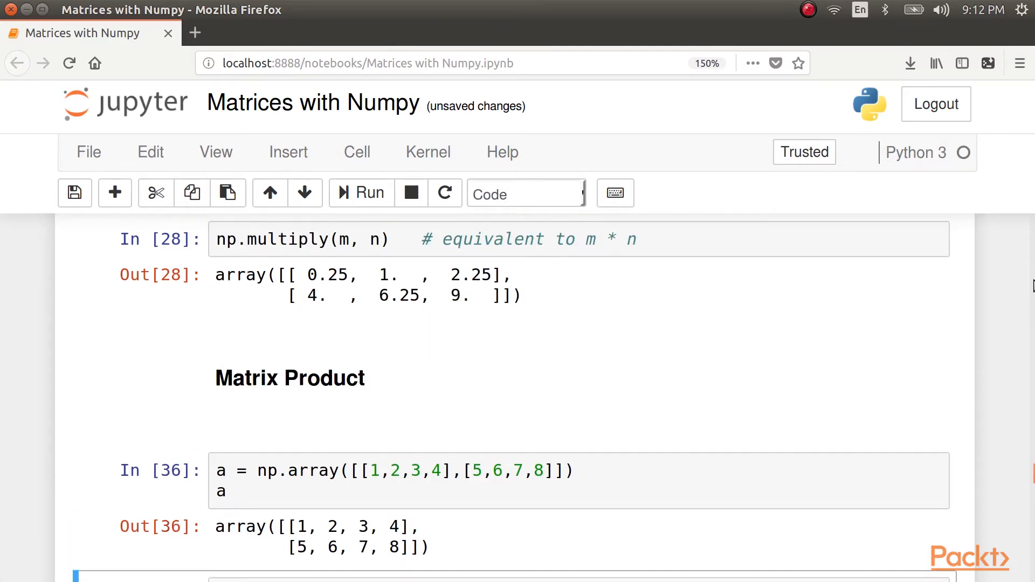
scroll(down, 3)
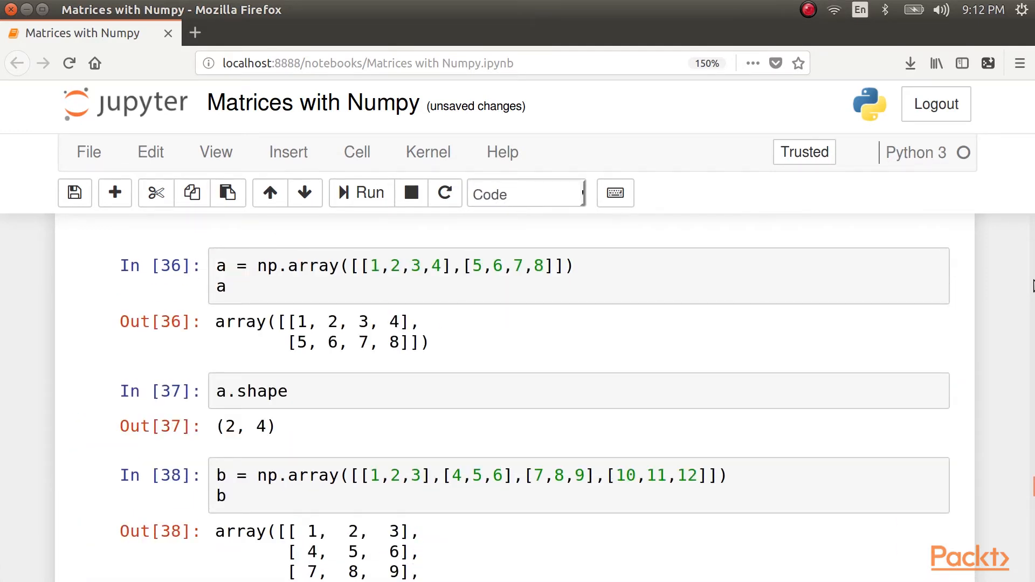